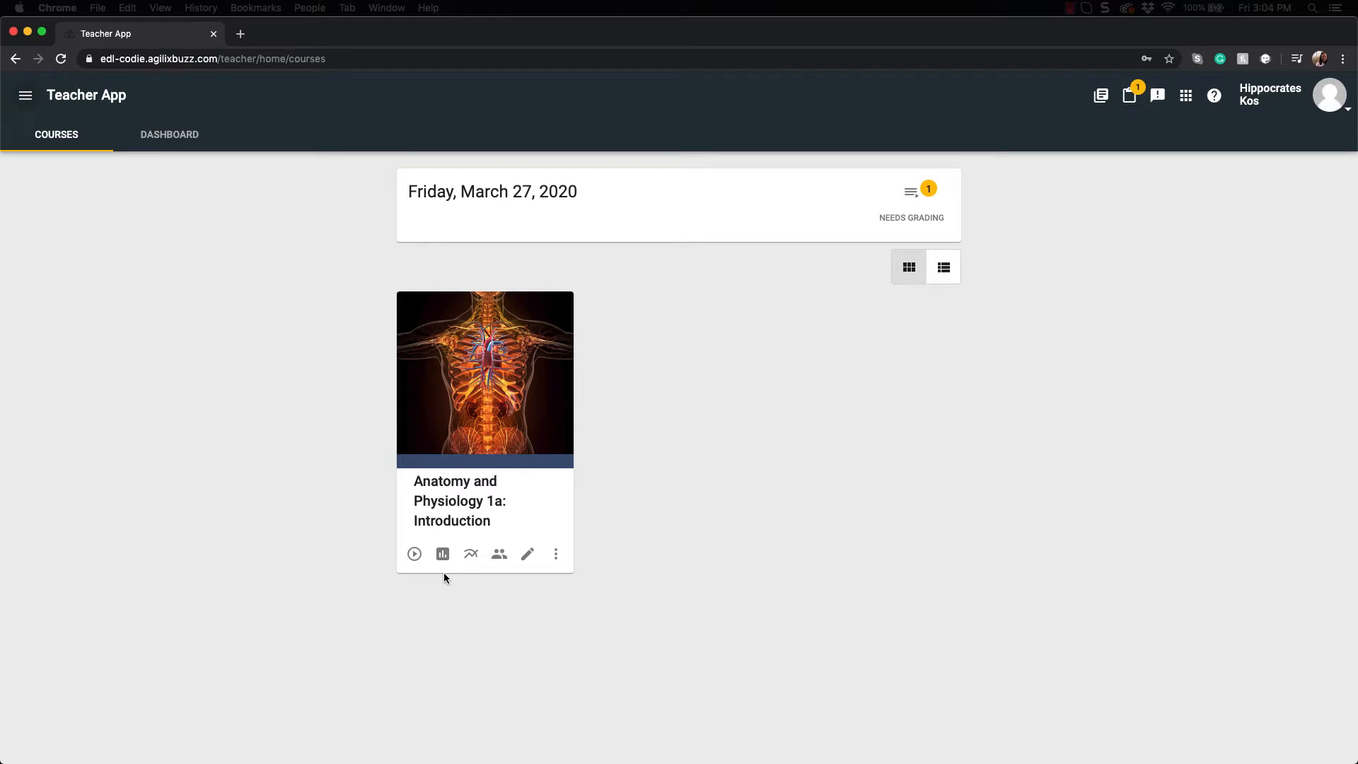
mouse_move(443, 555)
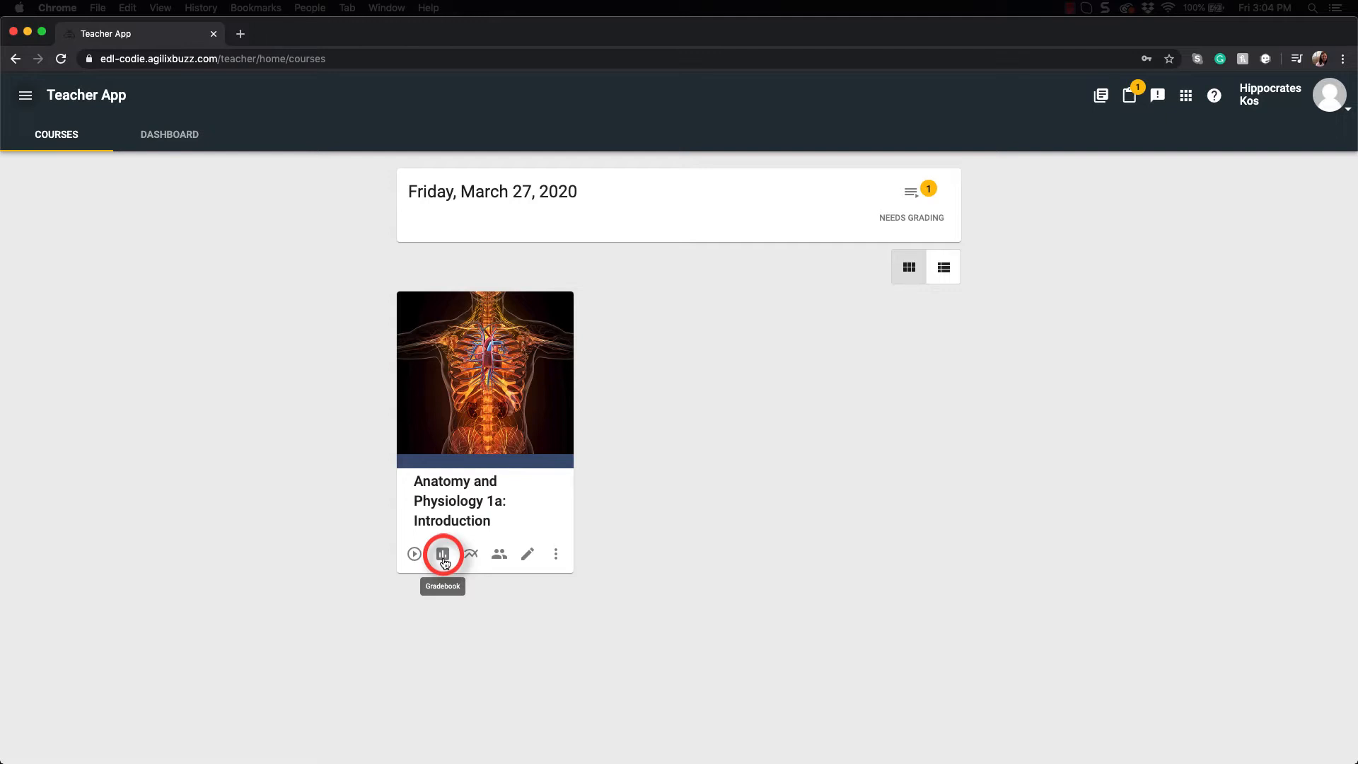
mouse_move(415, 555)
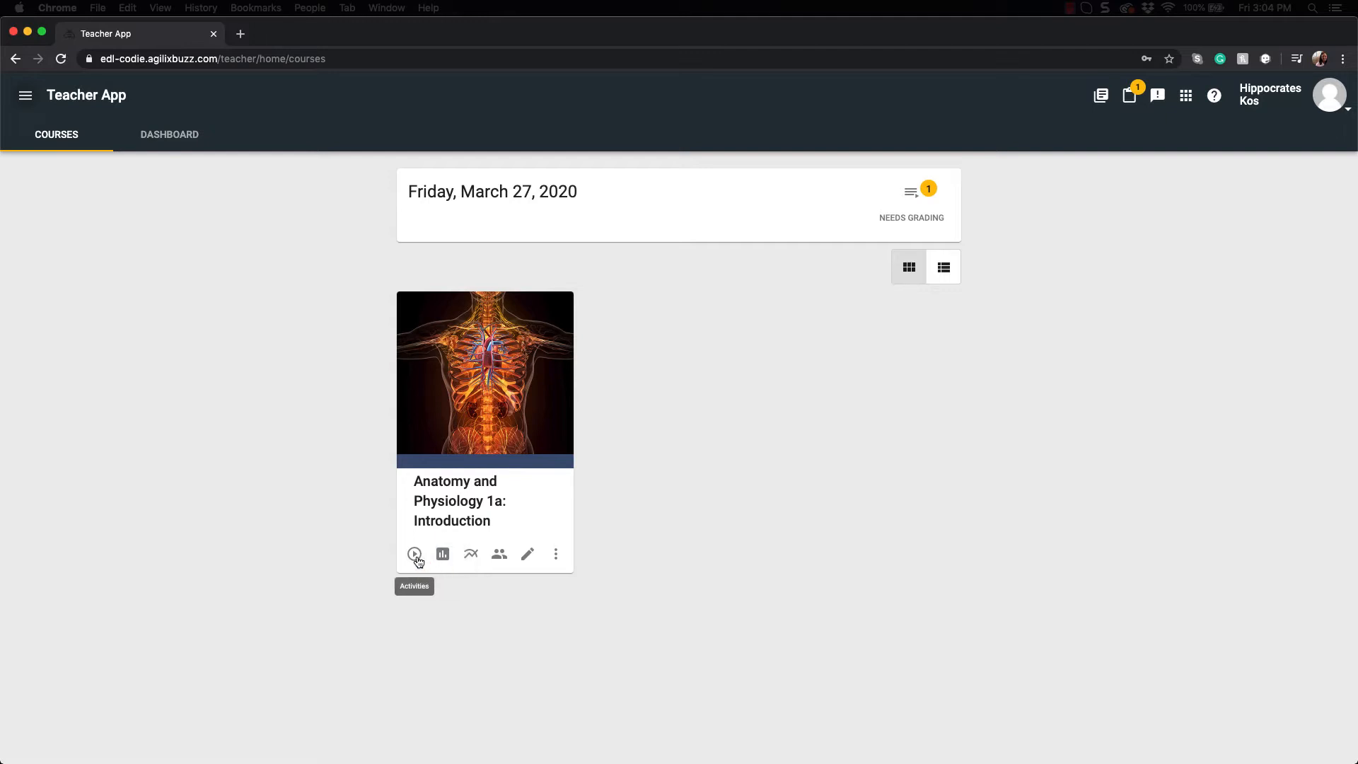
Open the Anatomy and Physiology 1a course Activities page and its navigation menu.
click(415, 554)
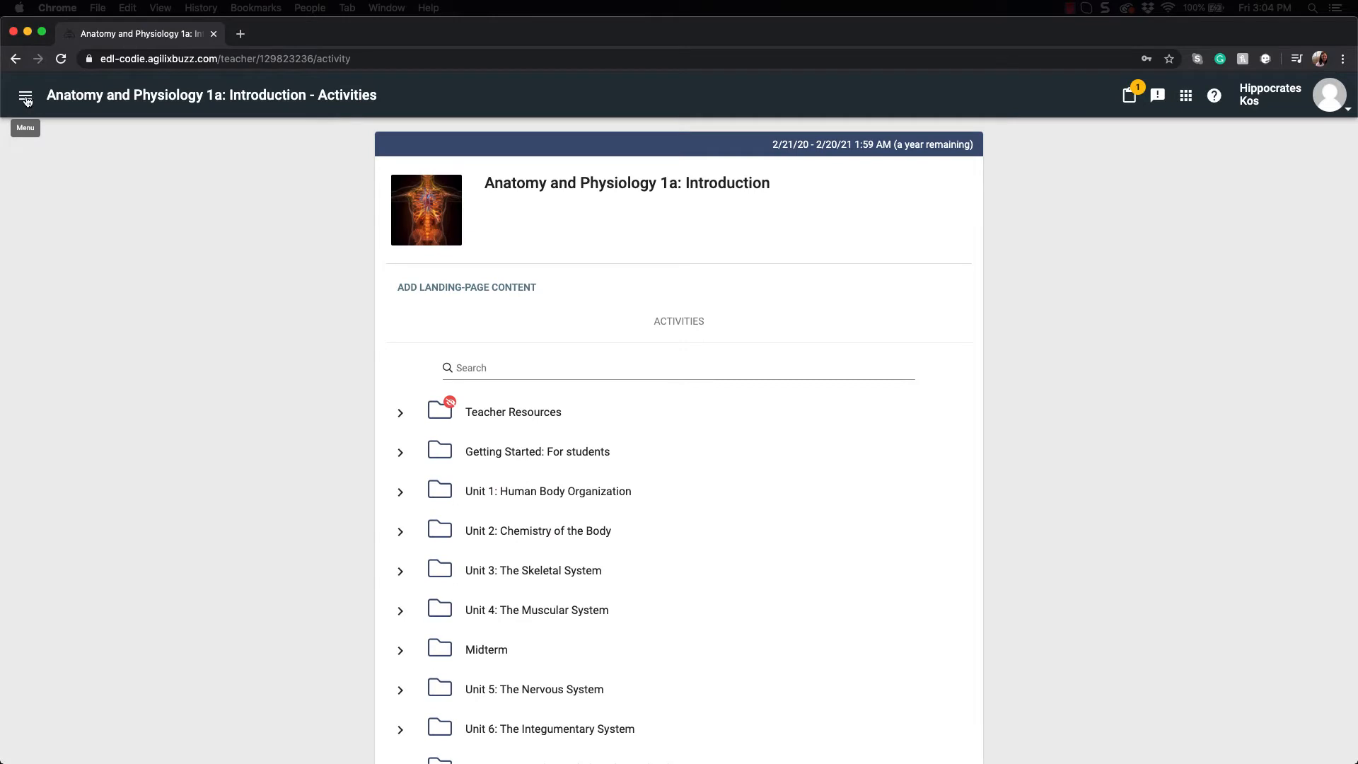
mouse_move(26, 97)
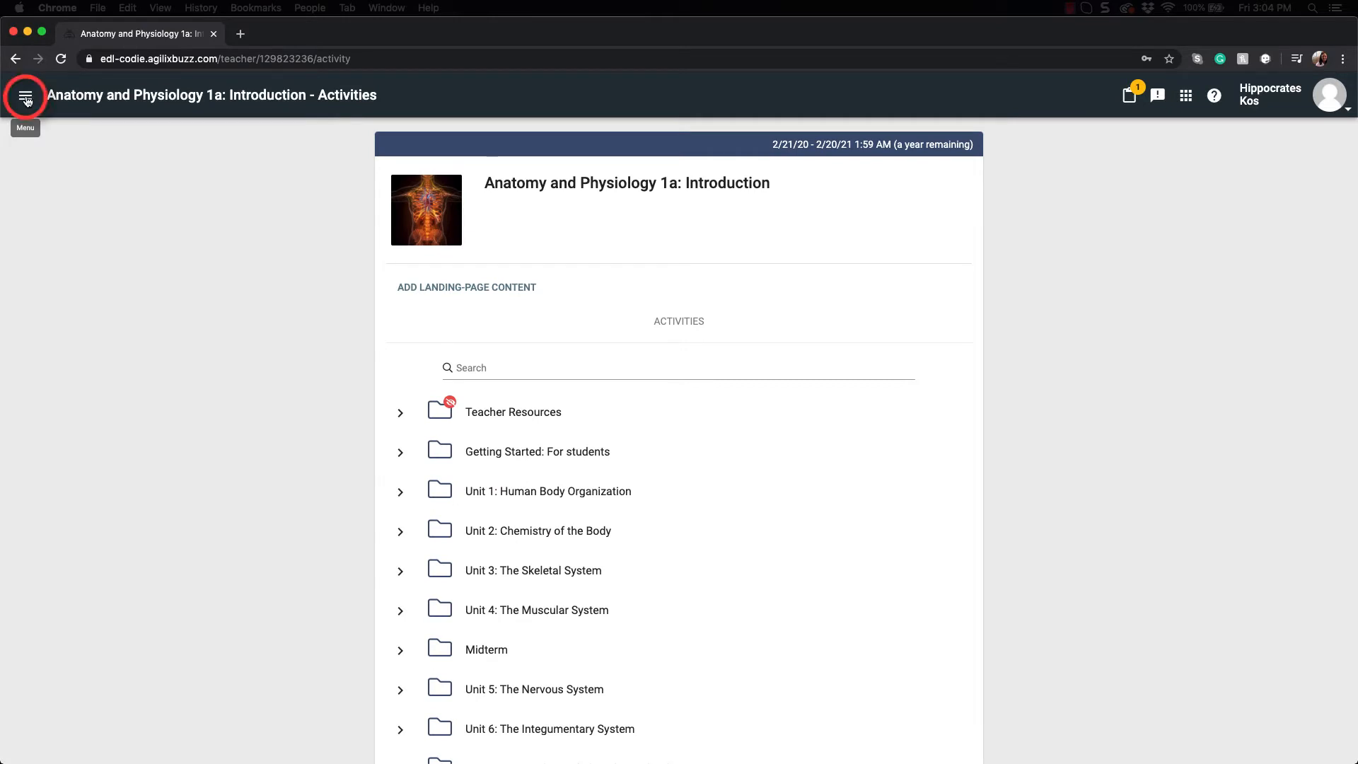
click(25, 95)
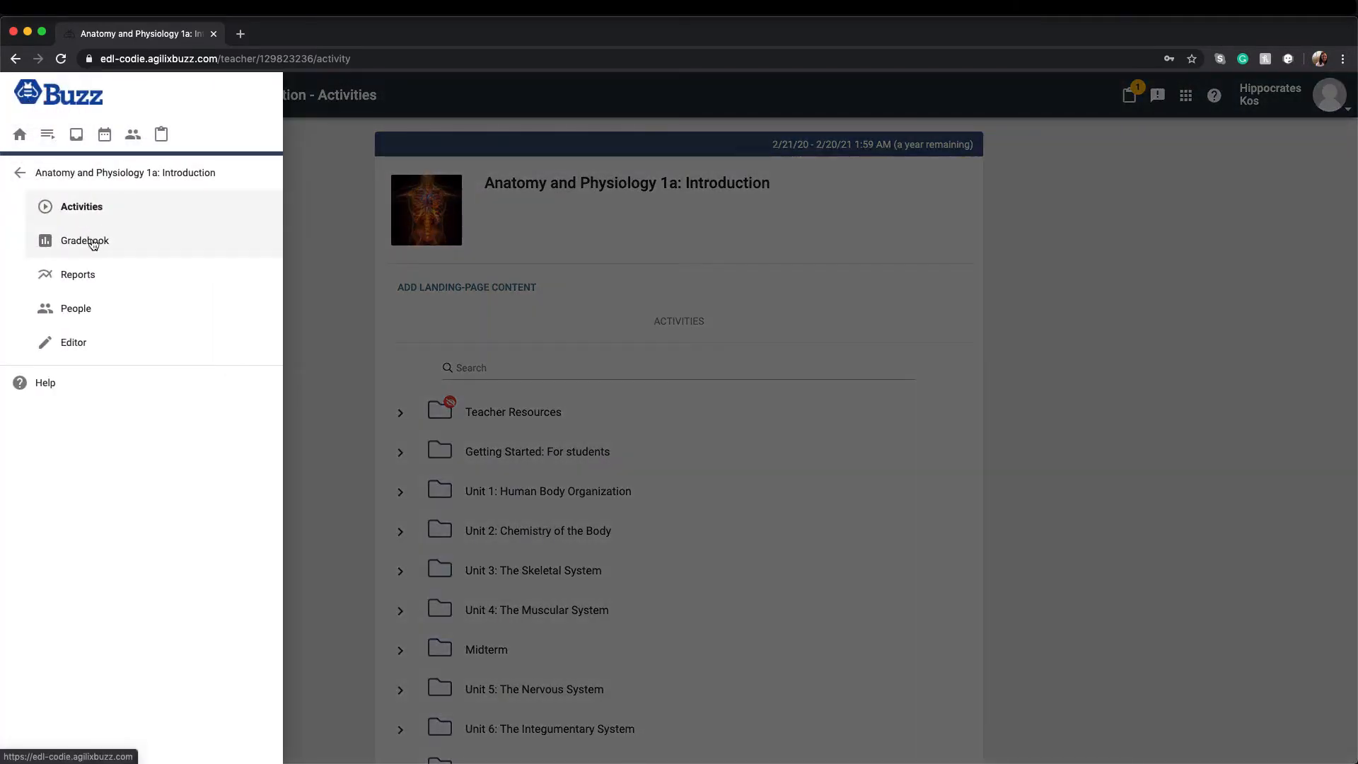
Review the Gradebook's student scores, letter grades, completion and unit percentages, then its display options.
click(84, 240)
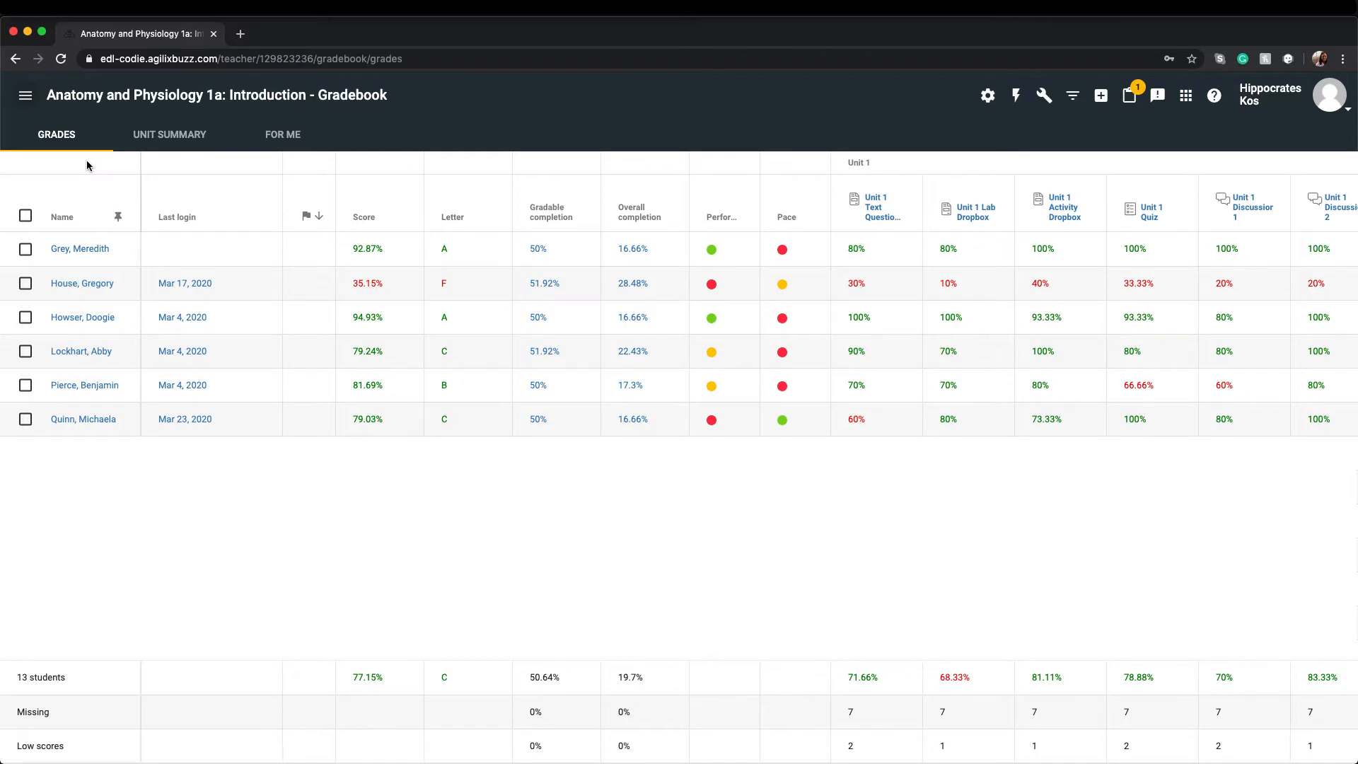
click(211, 205)
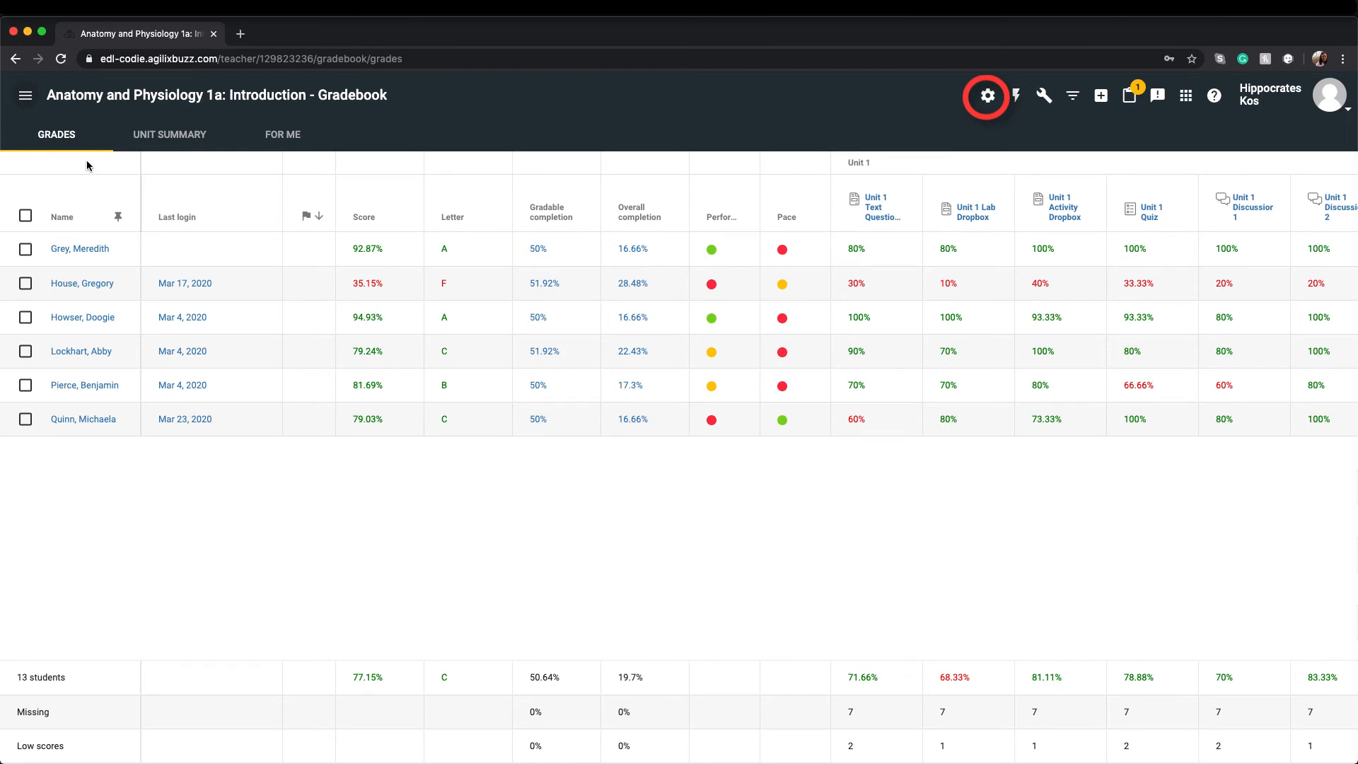
click(985, 95)
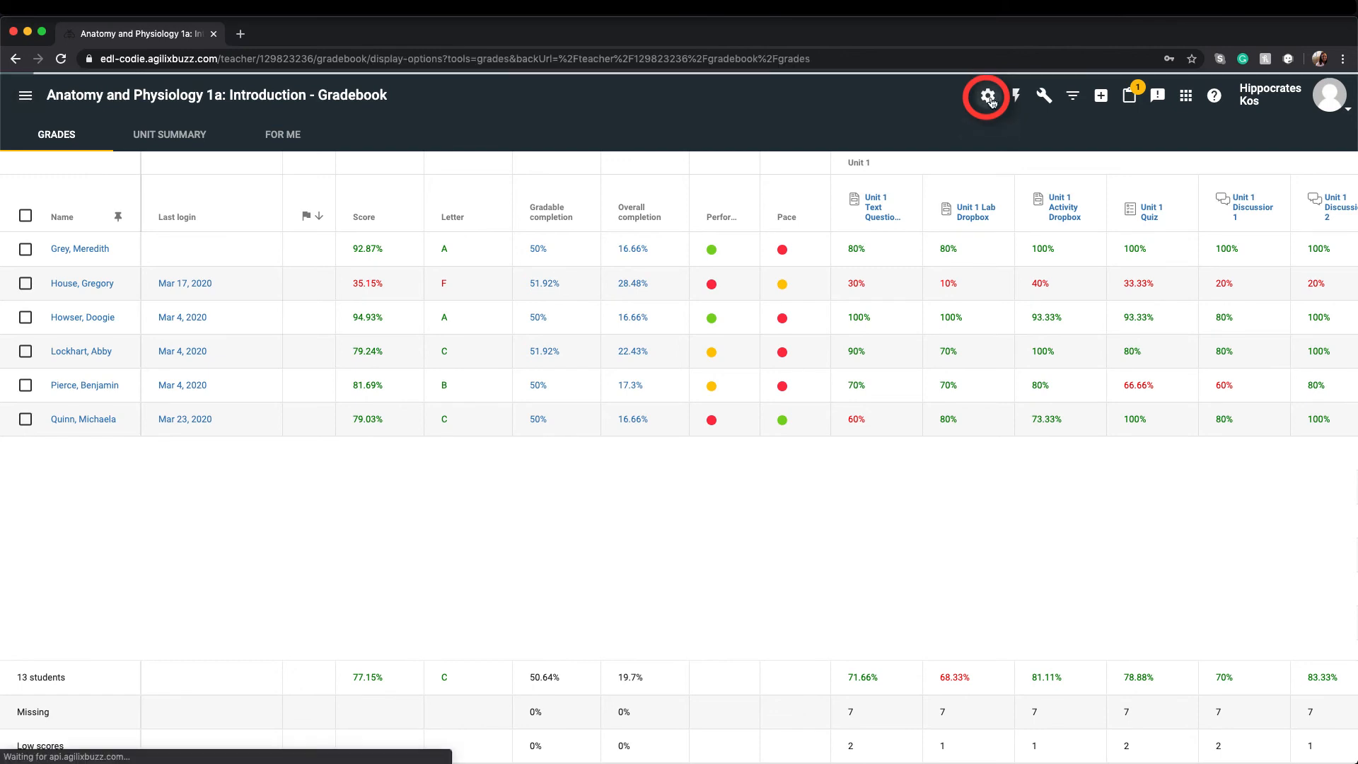
click(985, 96)
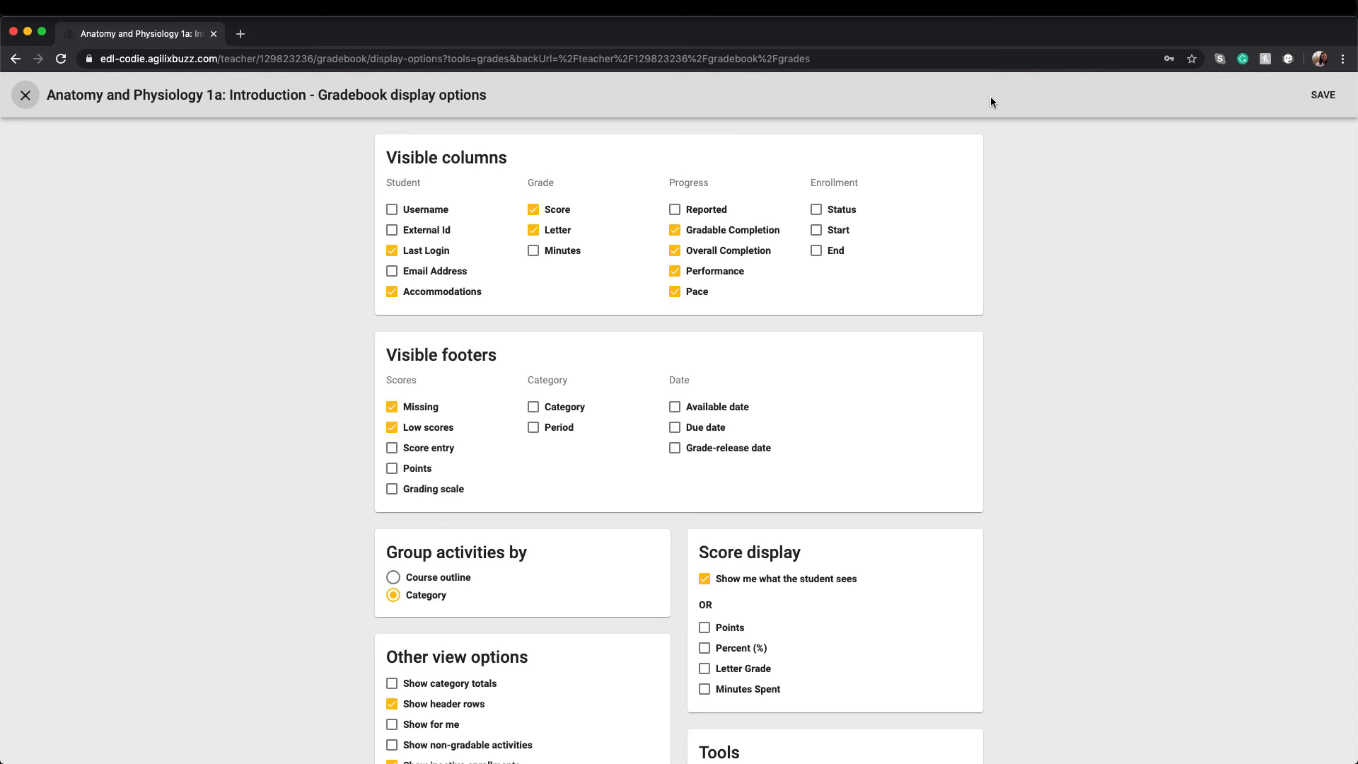
mouse_move(1258, 95)
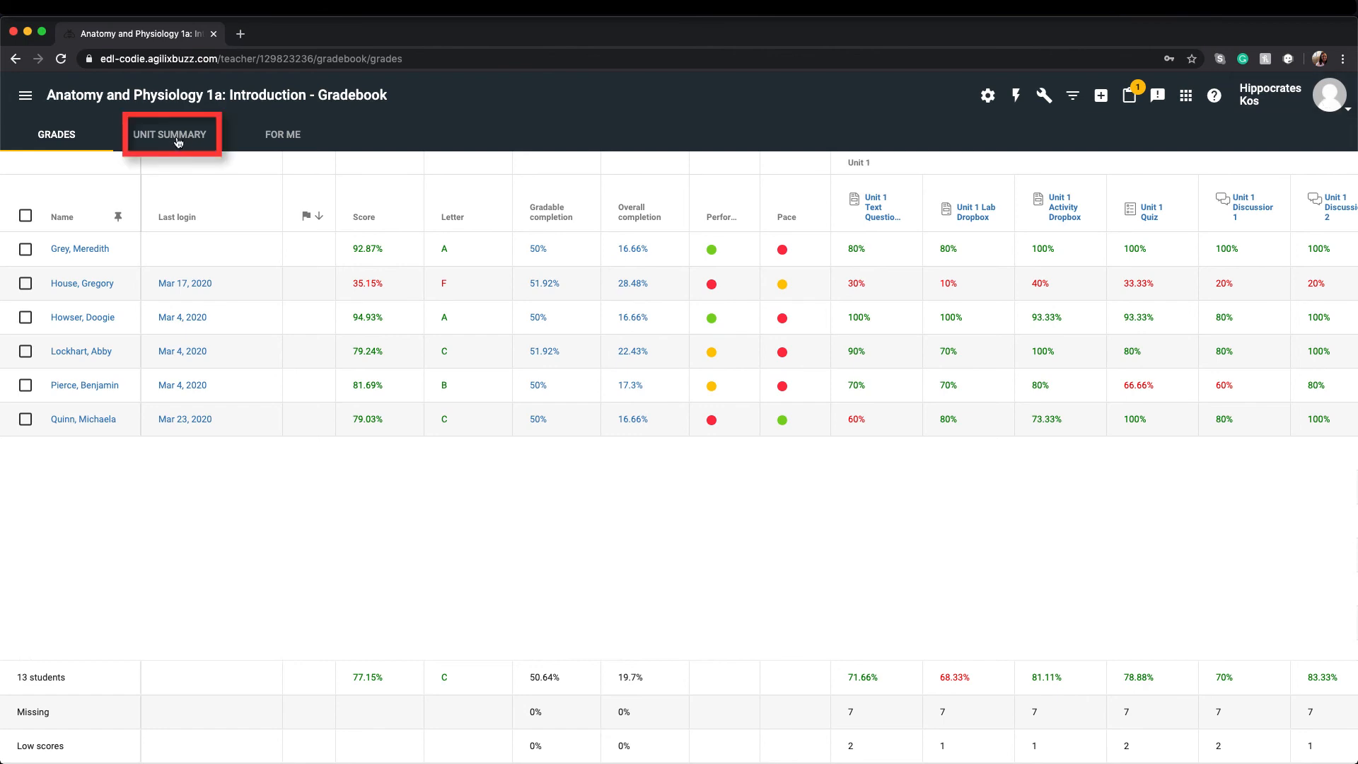
Switch to Unit Summary to see each student's progress bars across units and exams.
click(170, 135)
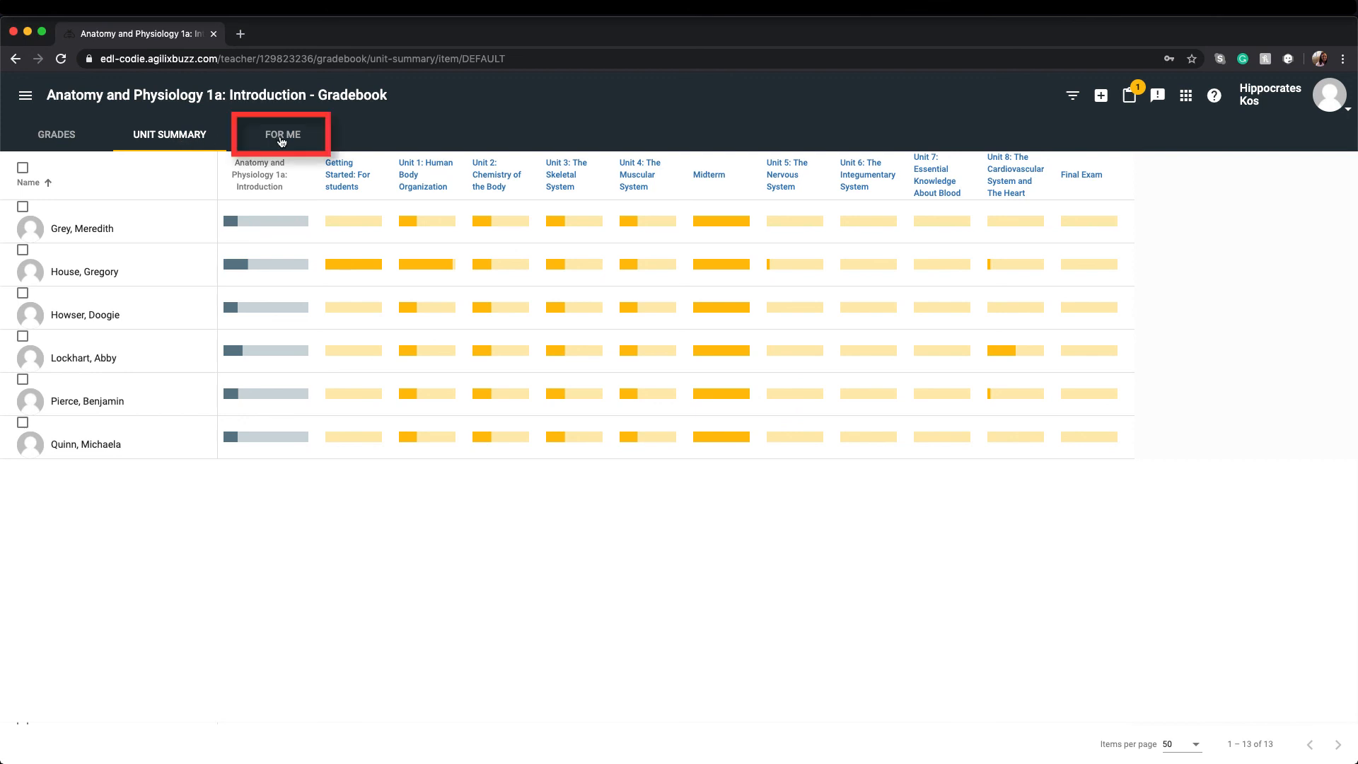
On the For Me calendar, view Gregory House's two activities assigned on March 27, 2020.
click(281, 134)
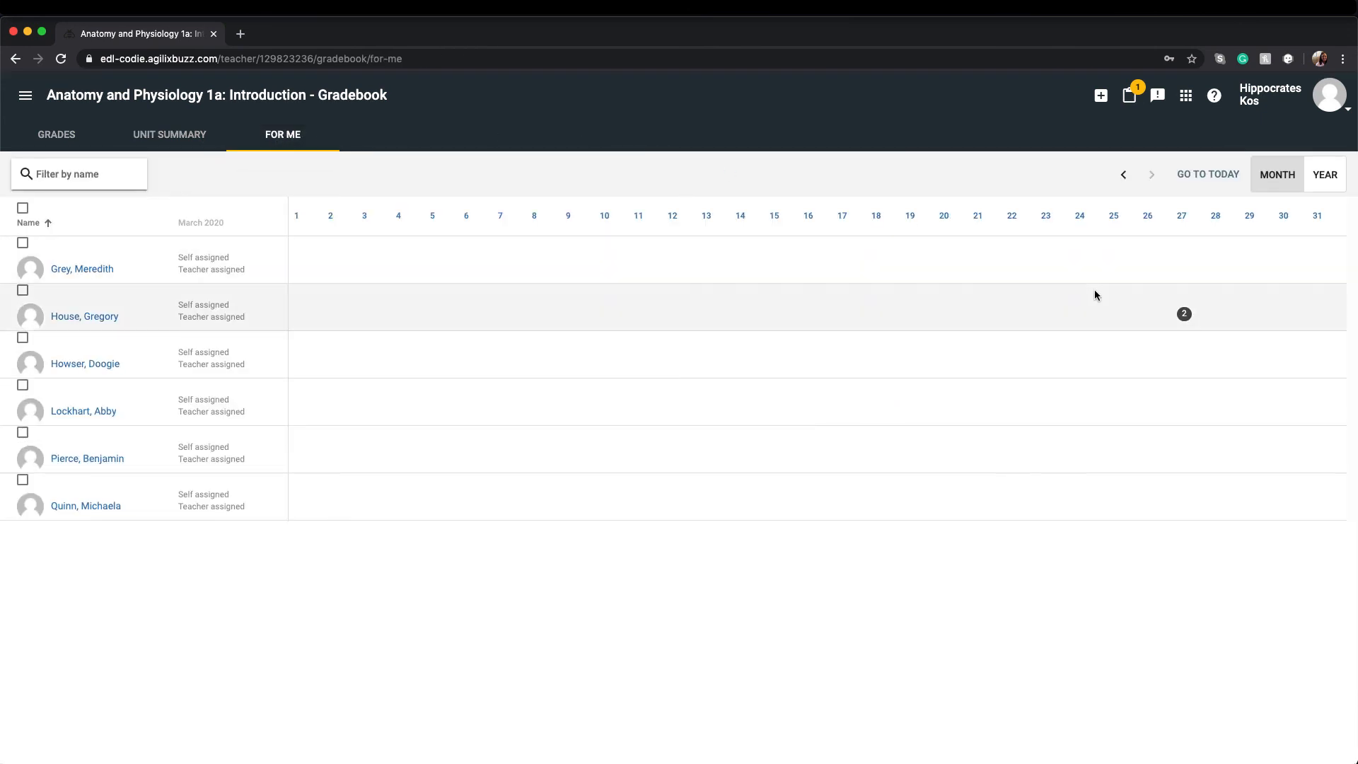
mouse_move(1184, 313)
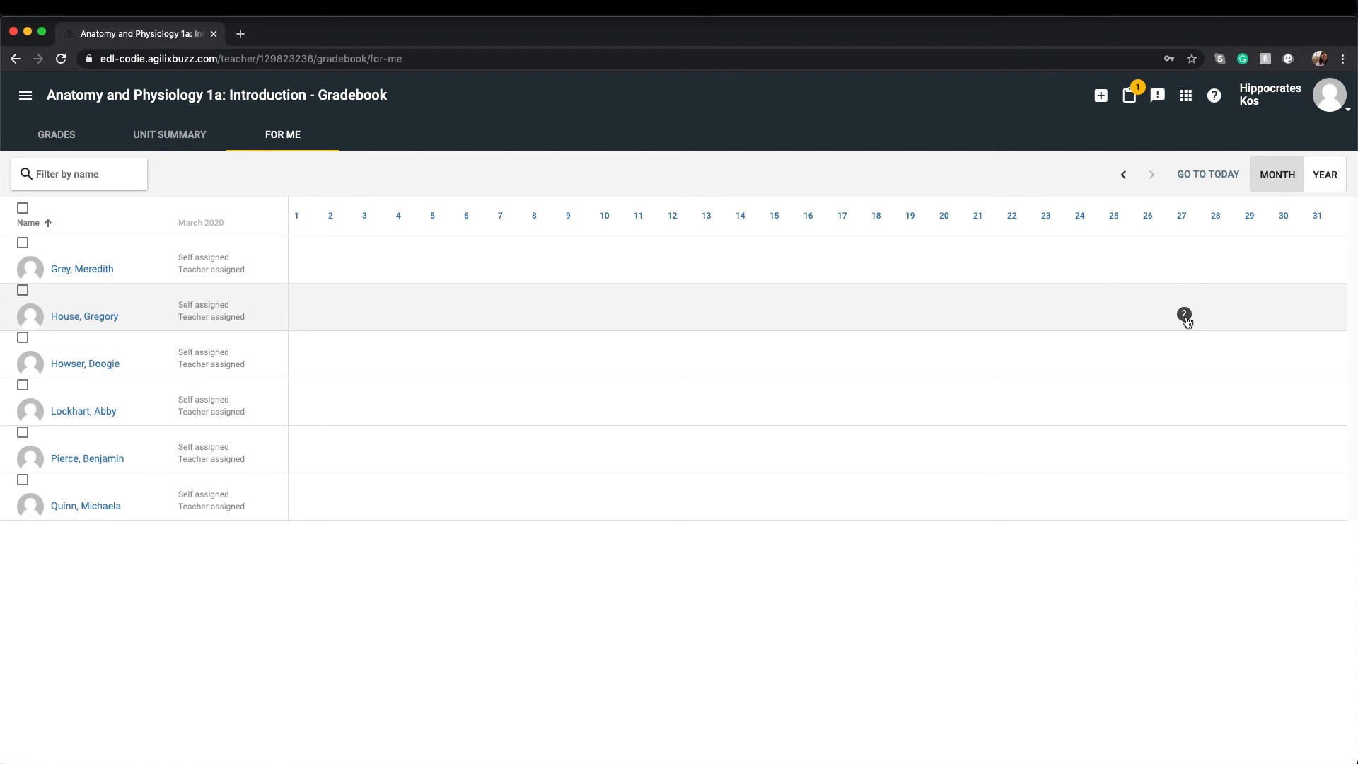
click(1184, 314)
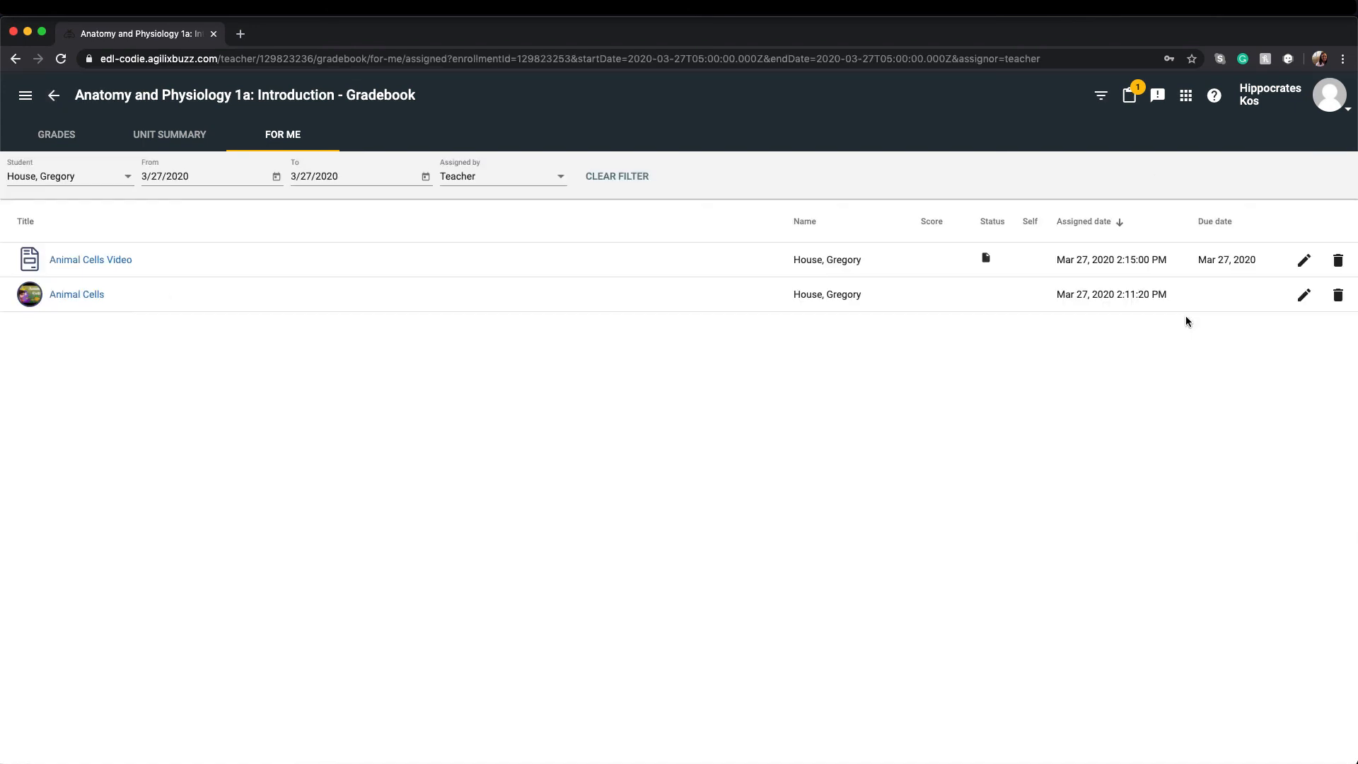